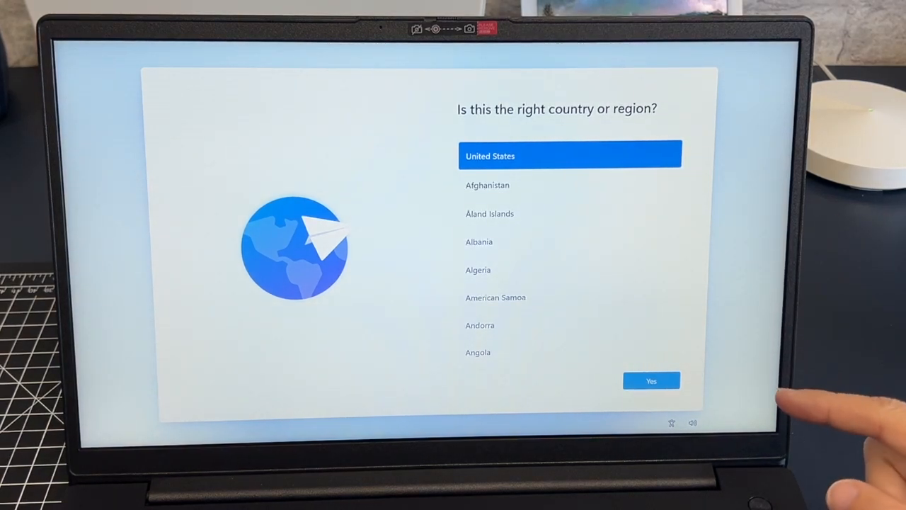
mouse_move(814, 411)
type("oobe/by")
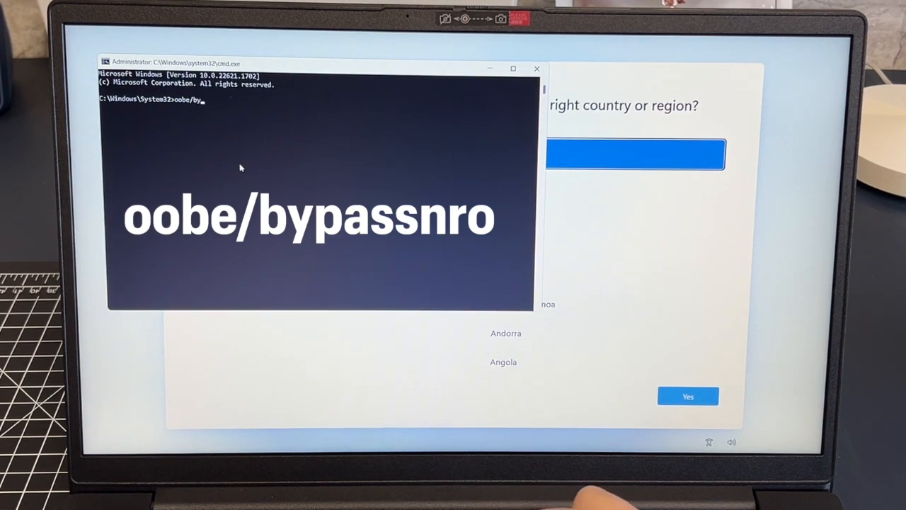
Run oobe\bypassnro to restart setup without requiring a network connection
type("pass")
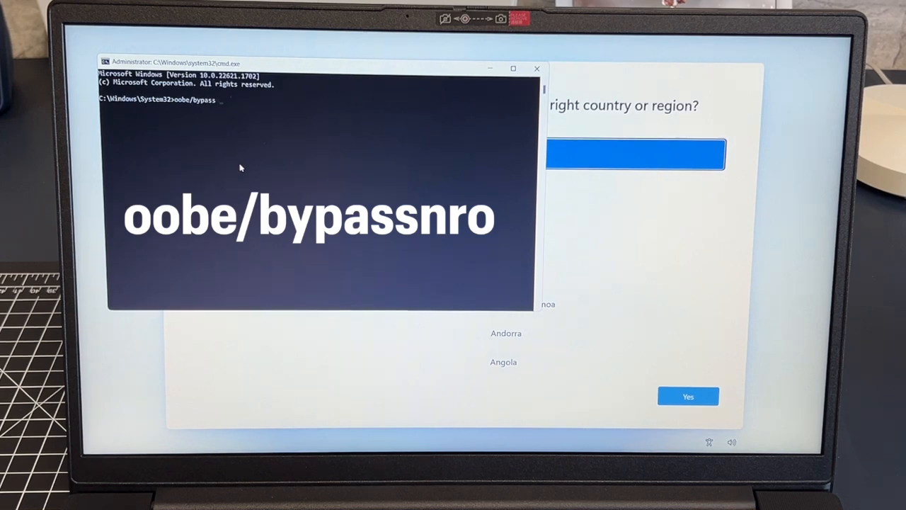
type("nro")
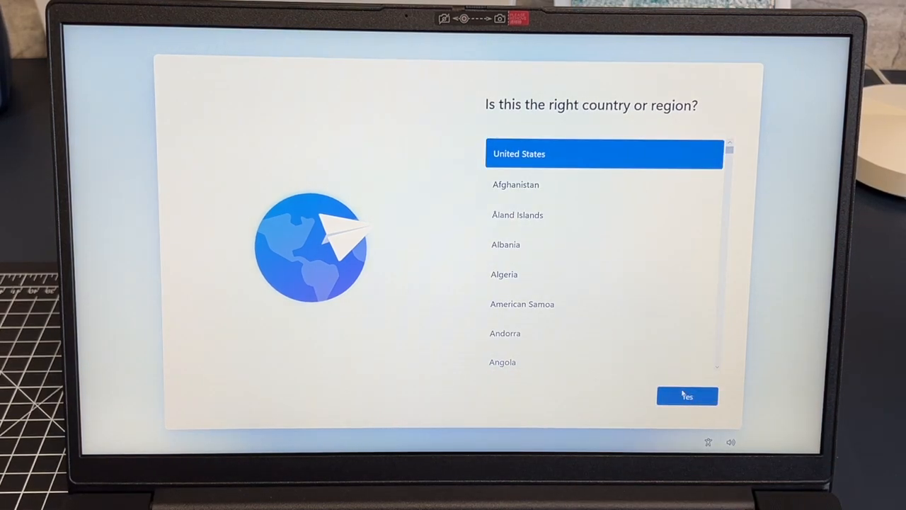
Confirm United States region and US keyboard layout, skipping a second layout
left_click(686, 395)
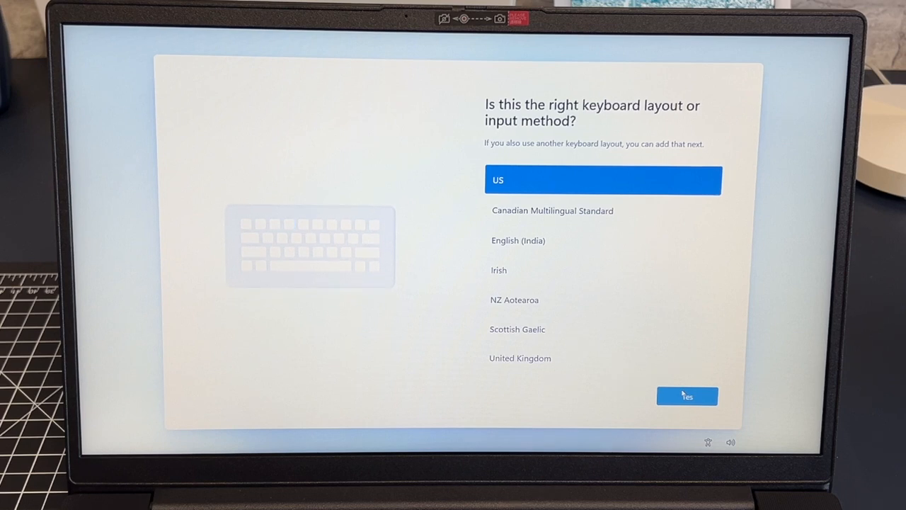
left_click(686, 396)
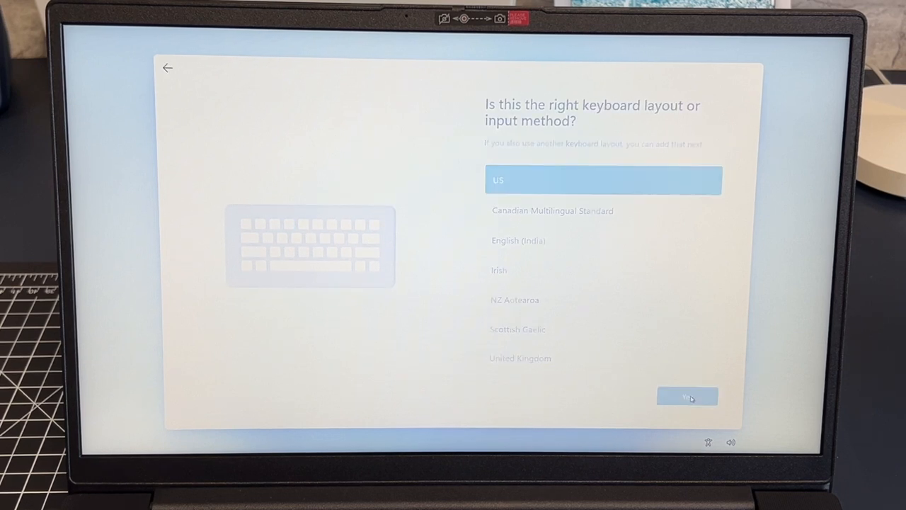
left_click(687, 396)
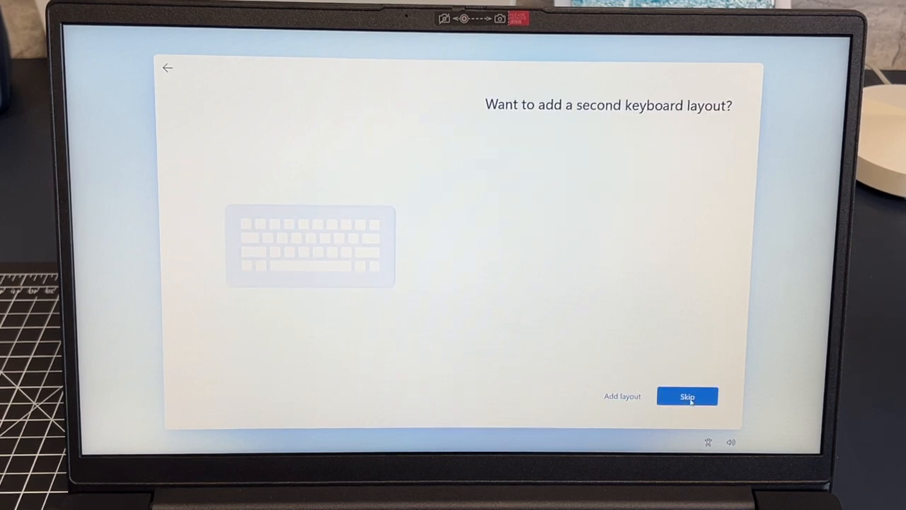
left_click(687, 395)
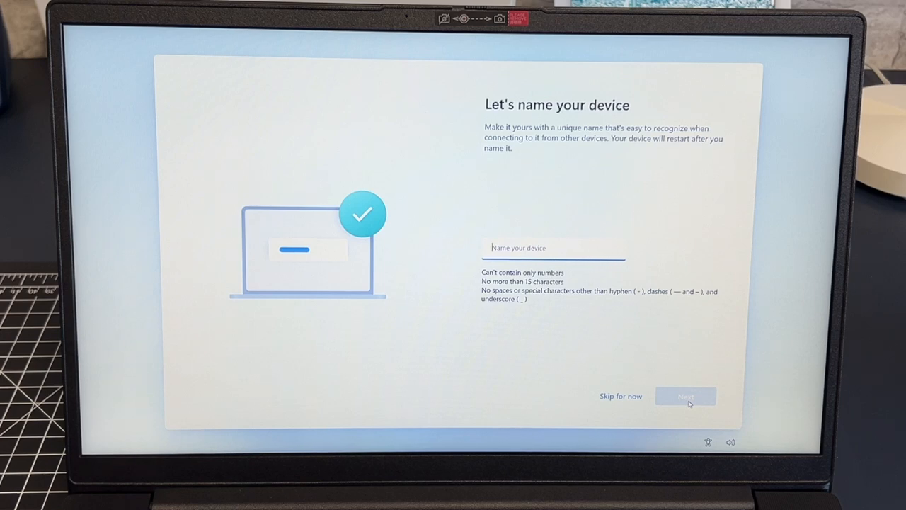
Name the device SoundBoothPC and proceed past the PIN creation step
type("SoundBoothPC")
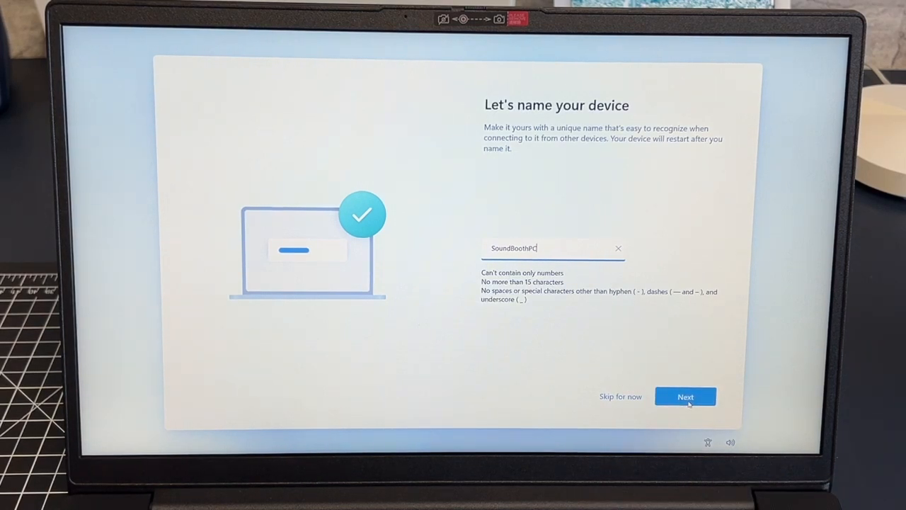
mouse_move(660, 343)
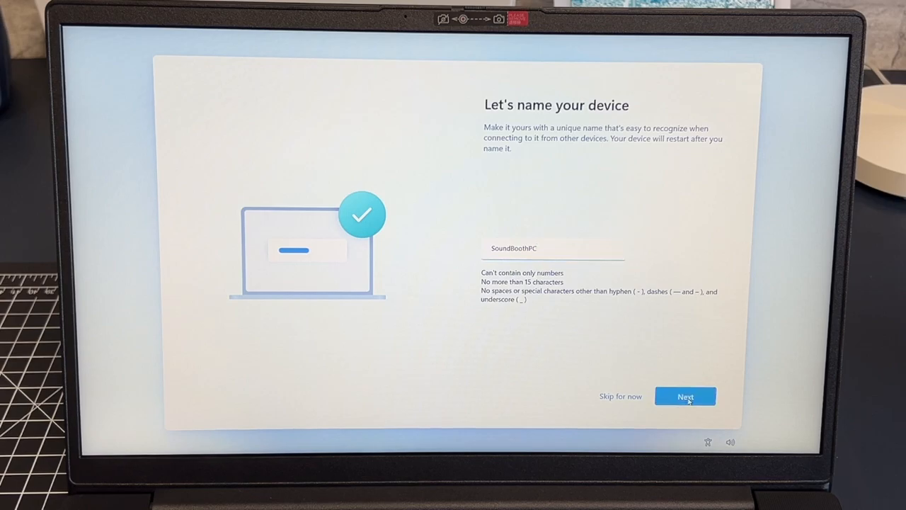
left_click(684, 396)
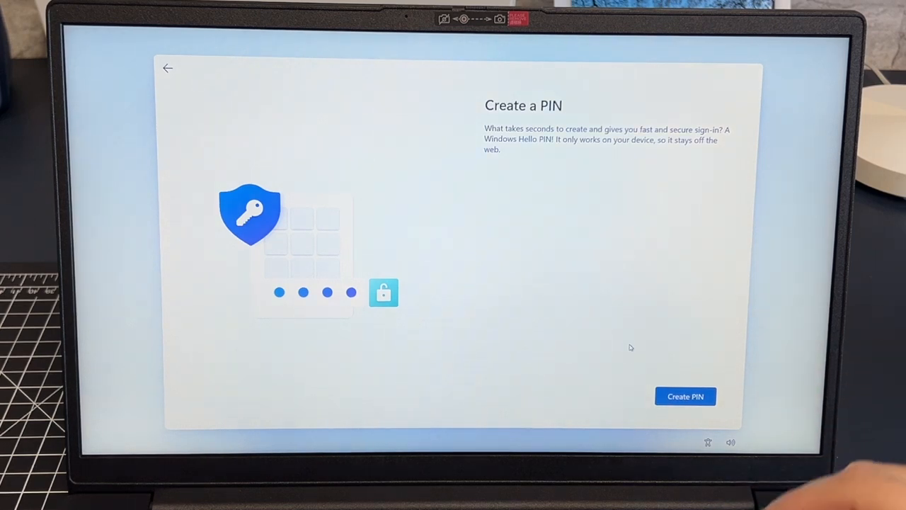
left_click(684, 396)
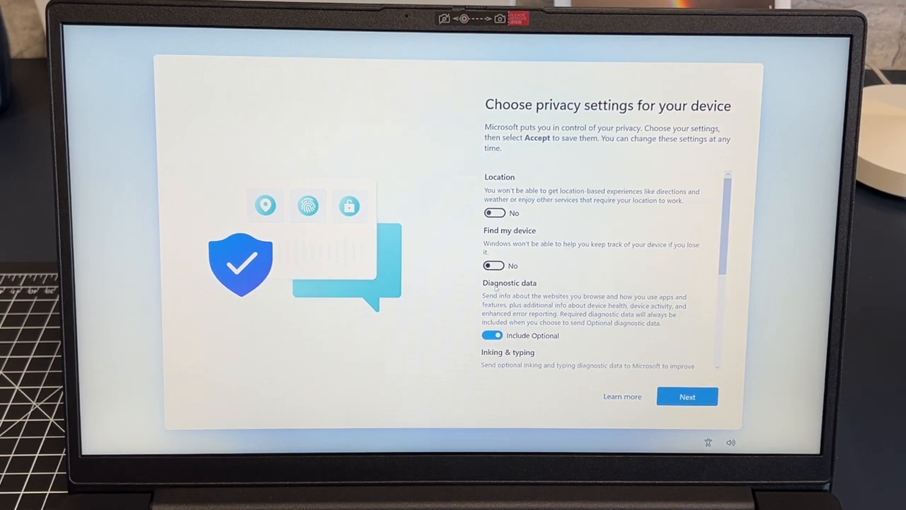
Accept the default privacy settings and skip the device usage customization
scroll("down", 3)
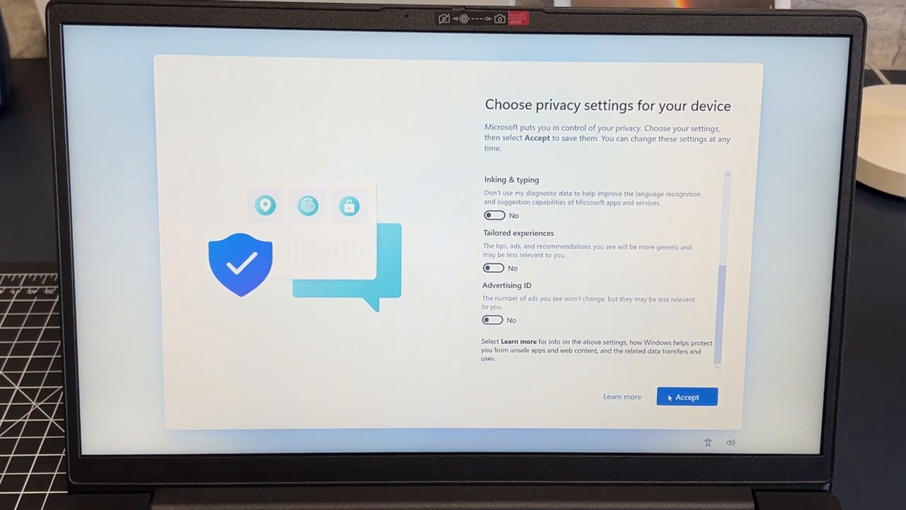
left_click(686, 397)
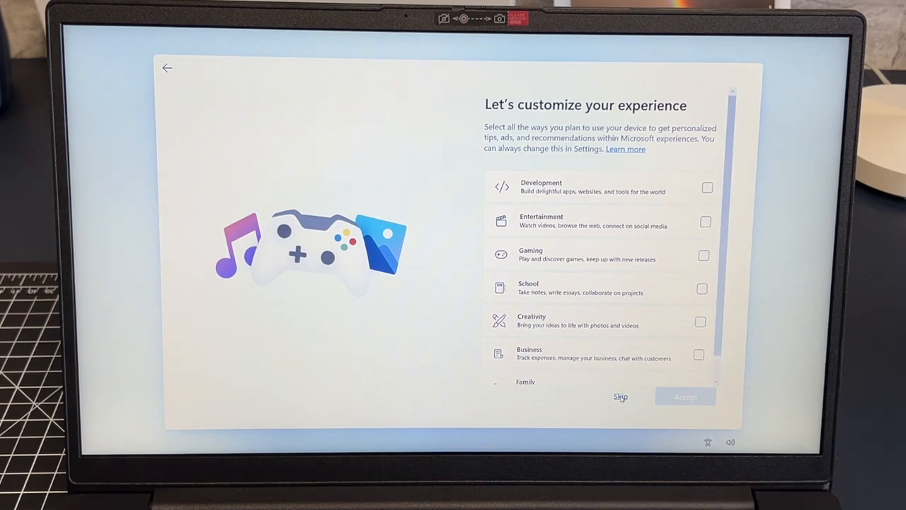
left_click(620, 396)
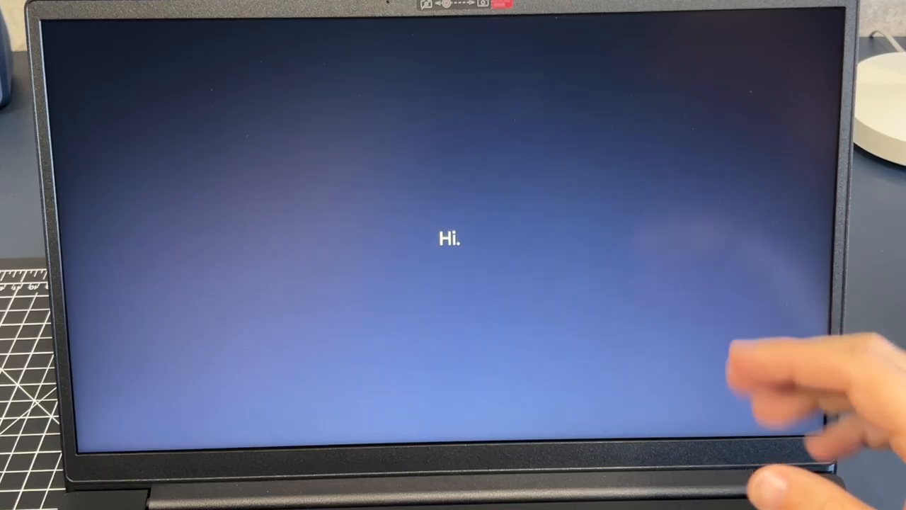